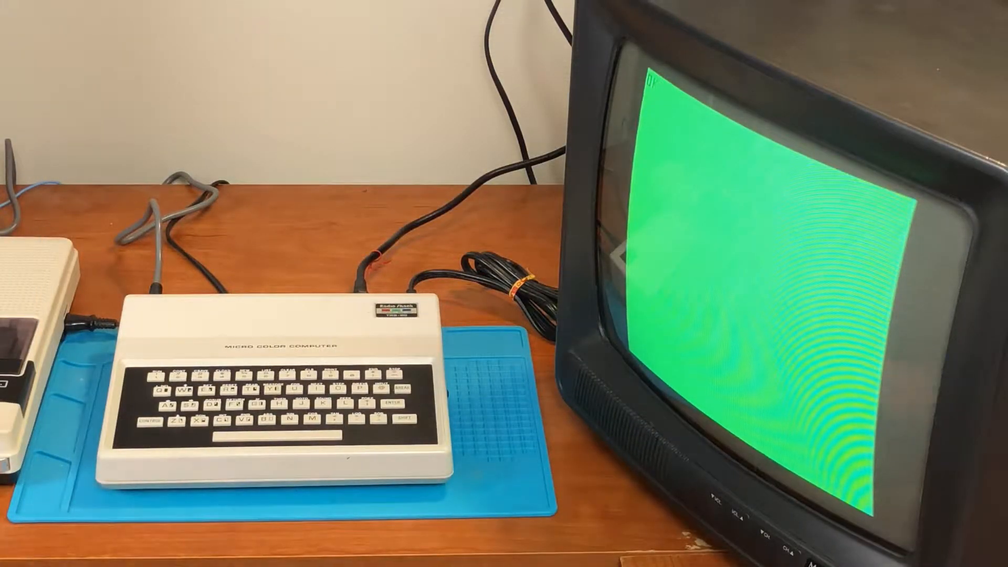
# Step: List the loaded SPARKLE program so lines 470 through 1010 show on screen
pyautogui.press('enter')
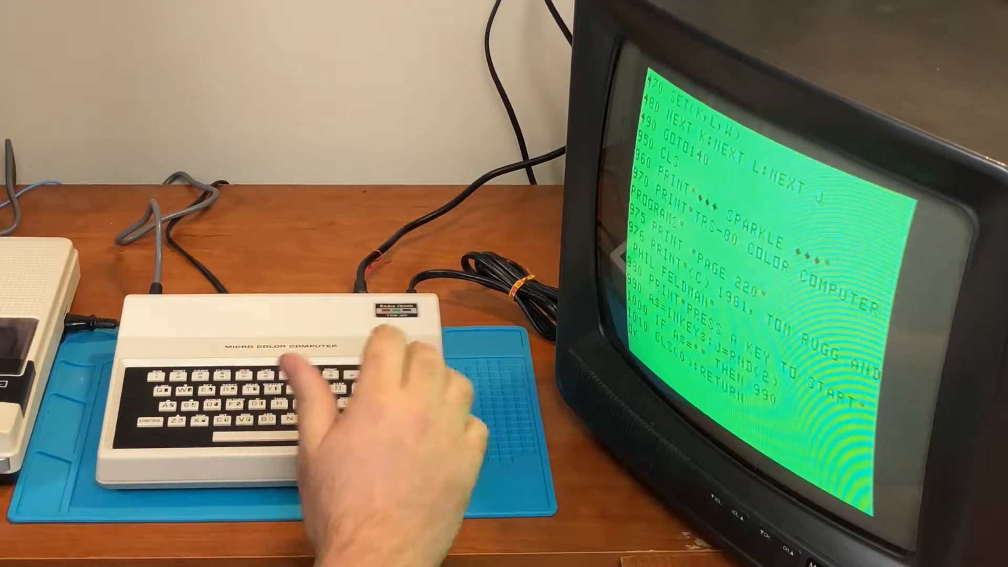